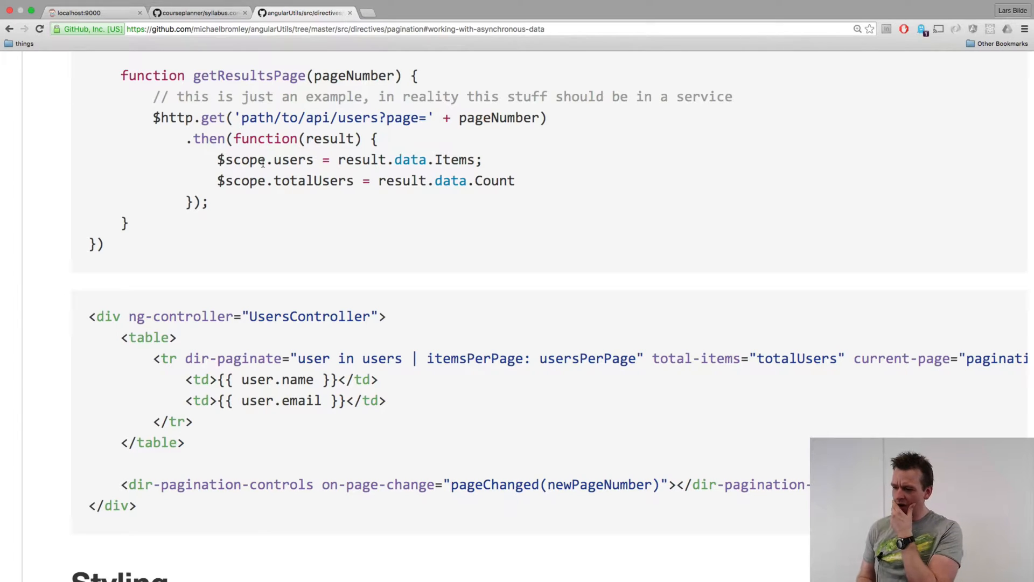
mouse_move(368, 291)
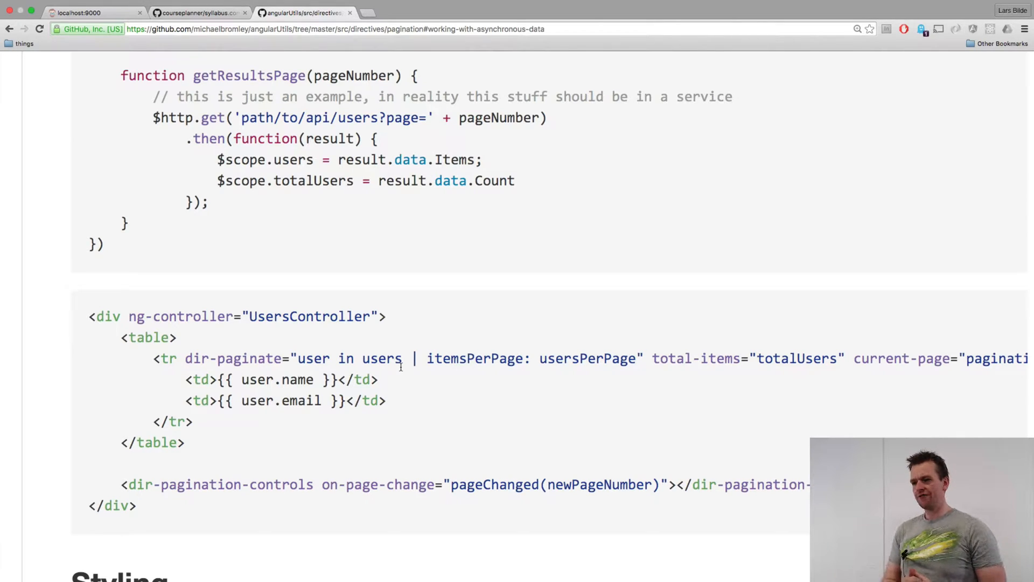
mouse_move(311, 294)
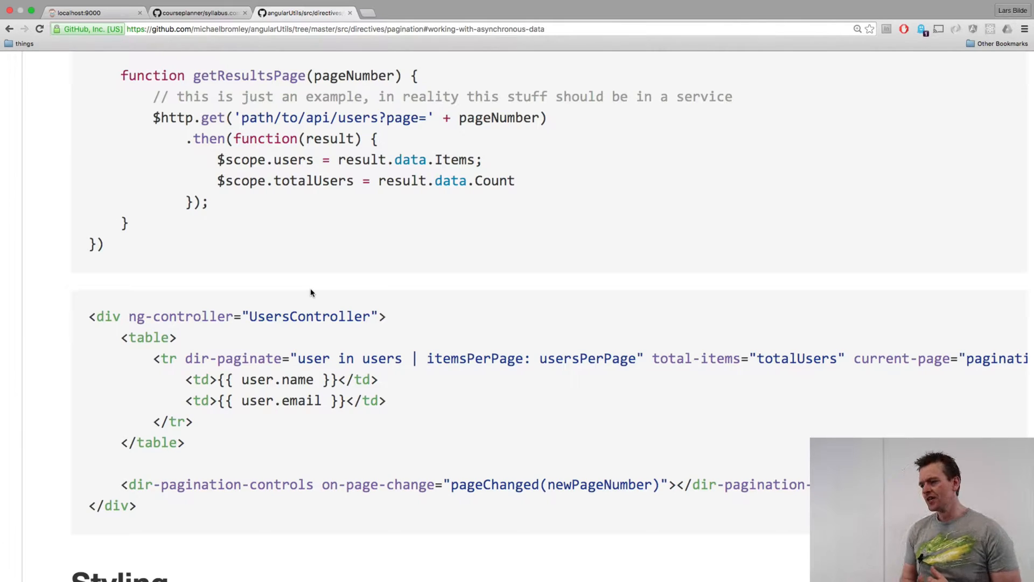
Highlight users, user, usersPerPage and totalUsers in the dir-paginate example markup.
scroll("up", 3)
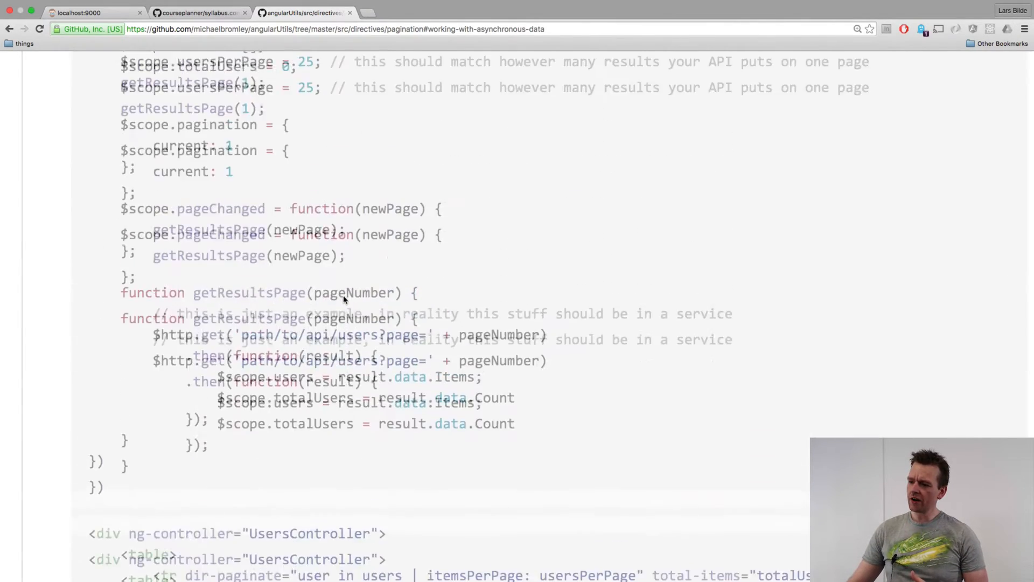
scroll("up", 3)
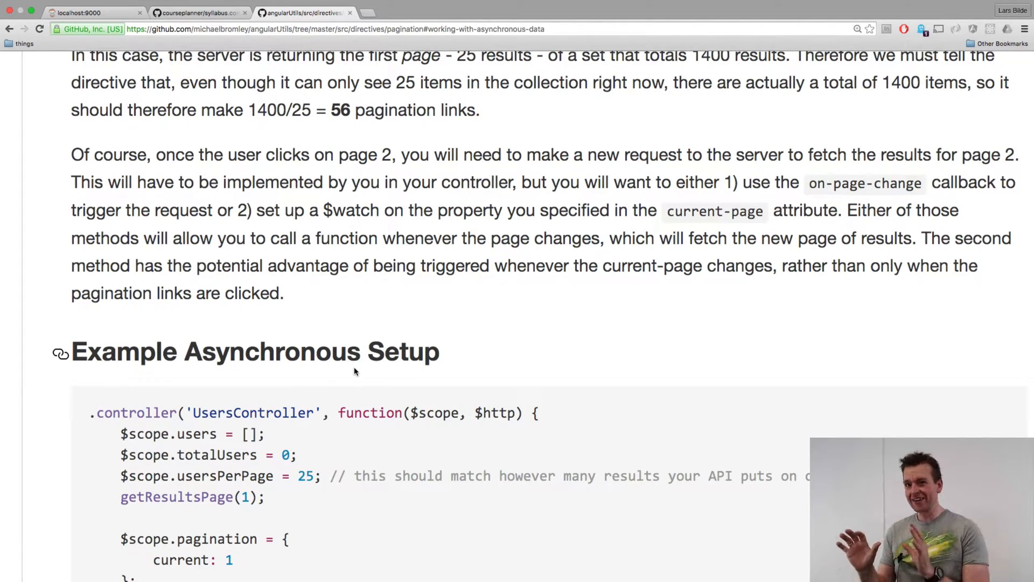
scroll("down", 3)
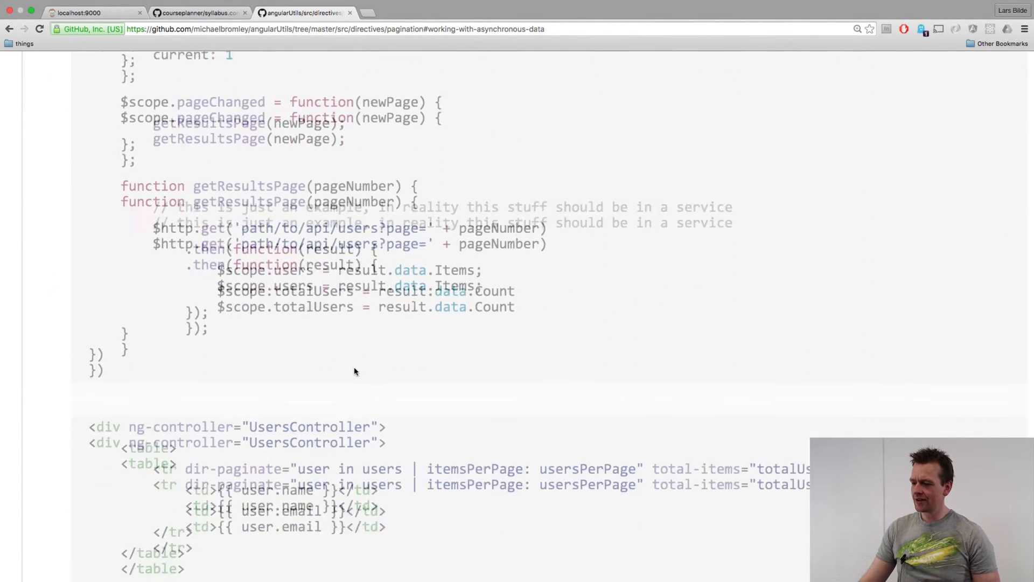
scroll("down", 3)
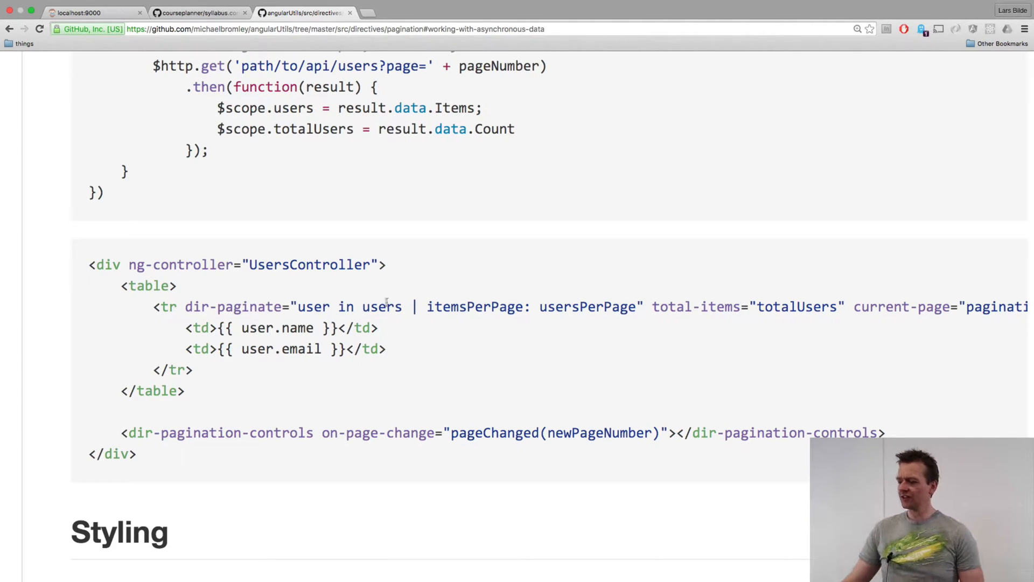
double_click(381, 306)
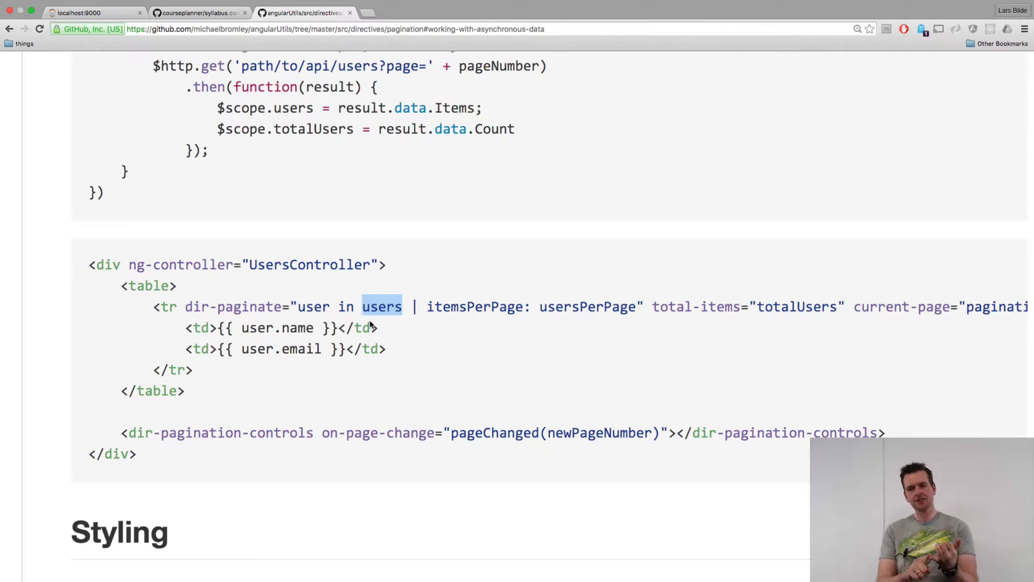
mouse_move(314, 308)
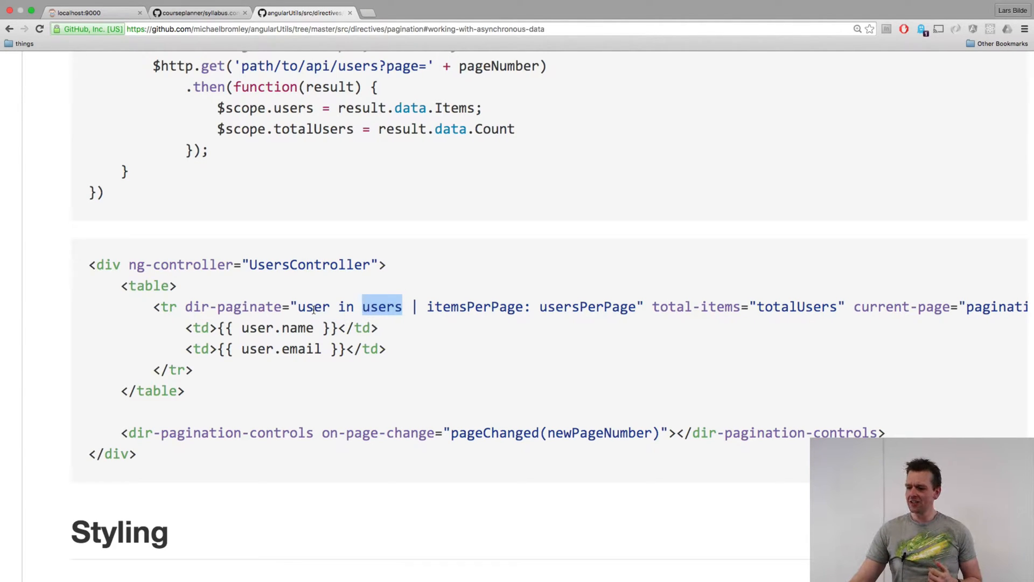
double_click(314, 306)
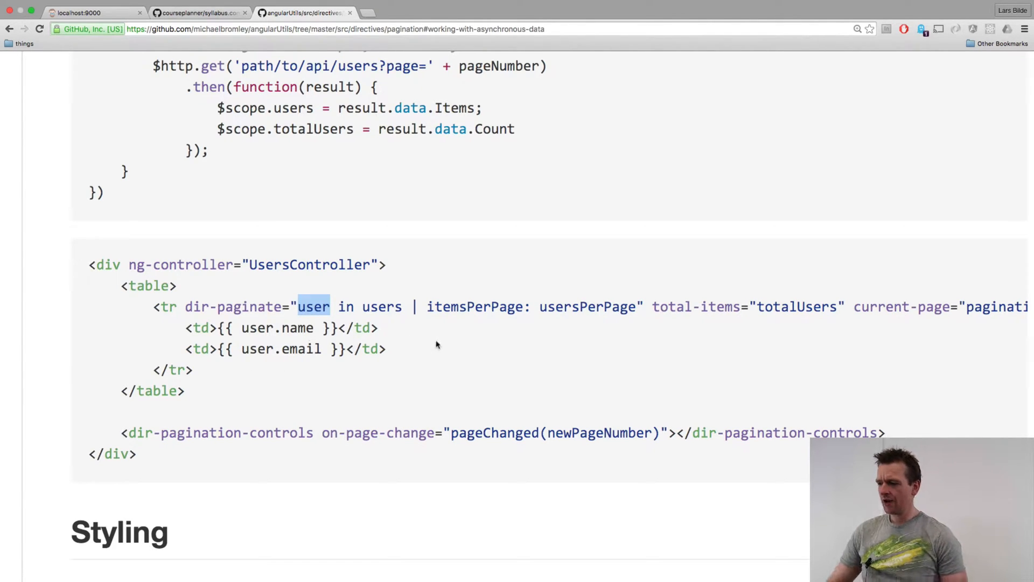
double_click(474, 306)
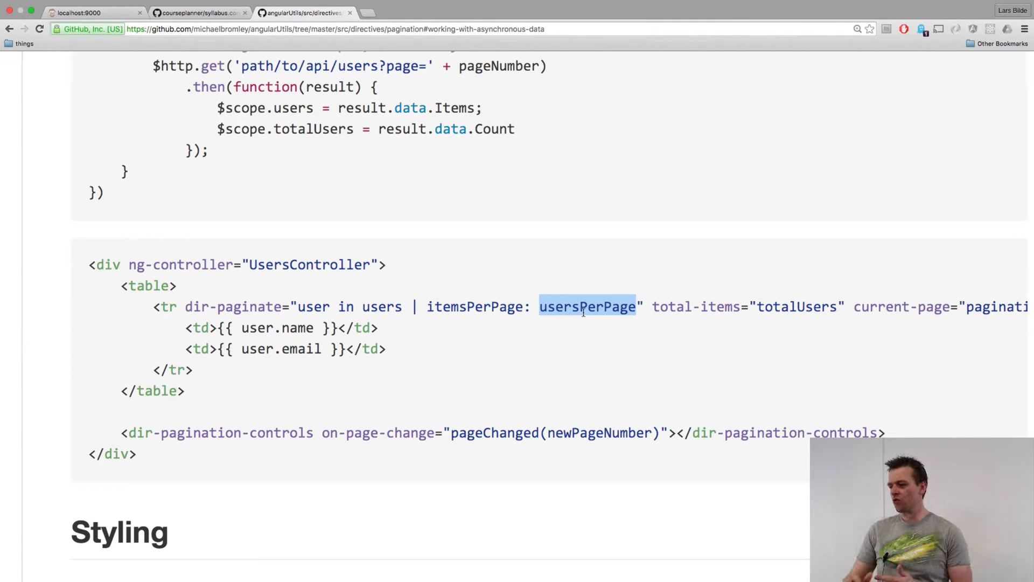
double_click(696, 306)
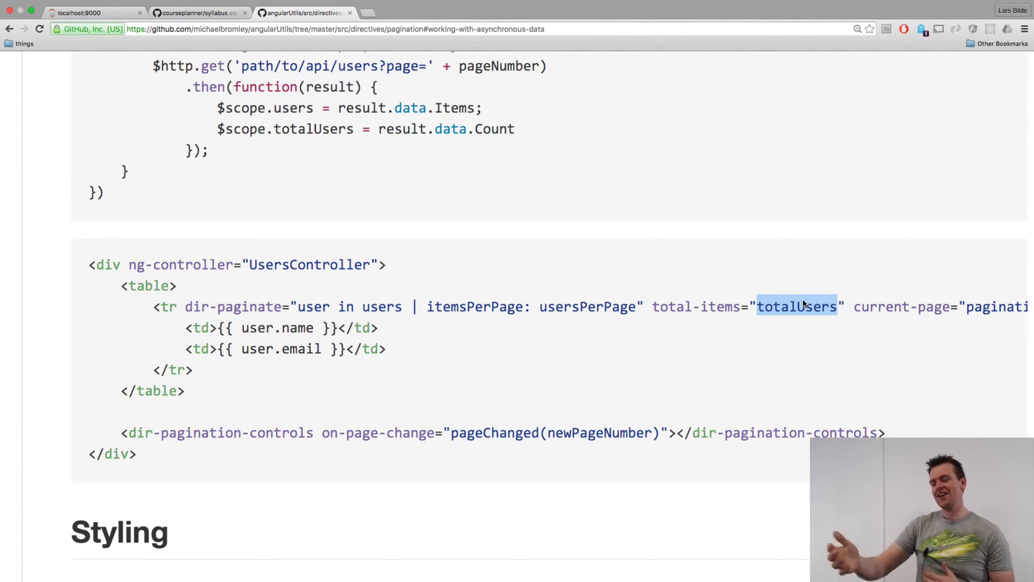
mouse_move(916, 341)
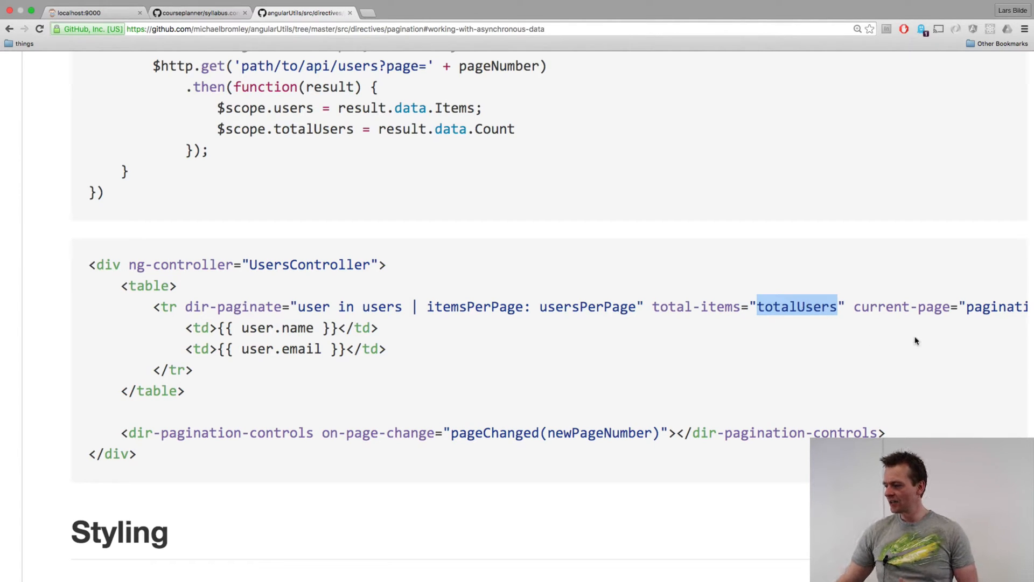
Show courseplanner's syllabus.controller.js at tag v0.4.01, scrolled to the scope setup.
scroll("right", 3)
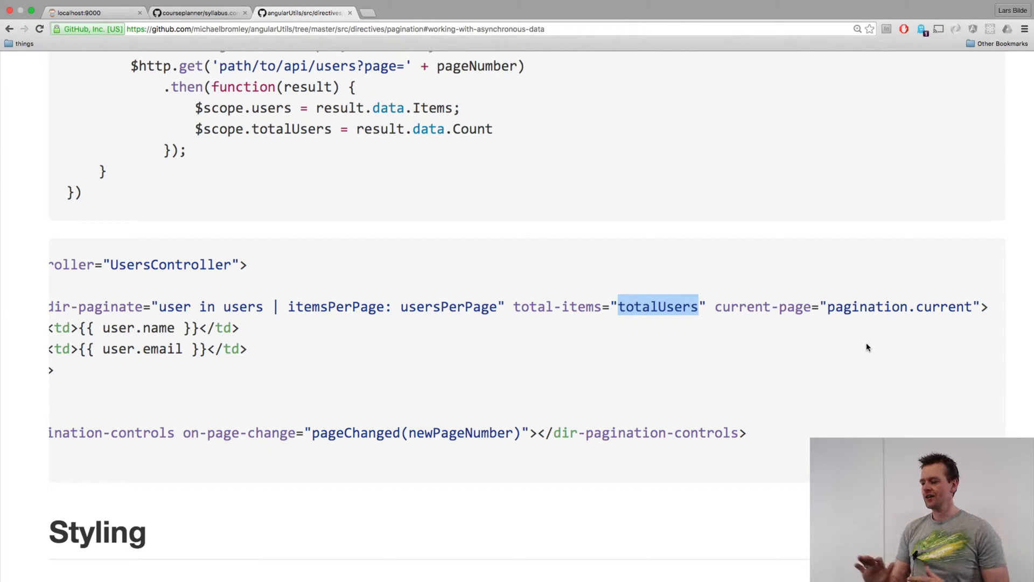
mouse_move(576, 350)
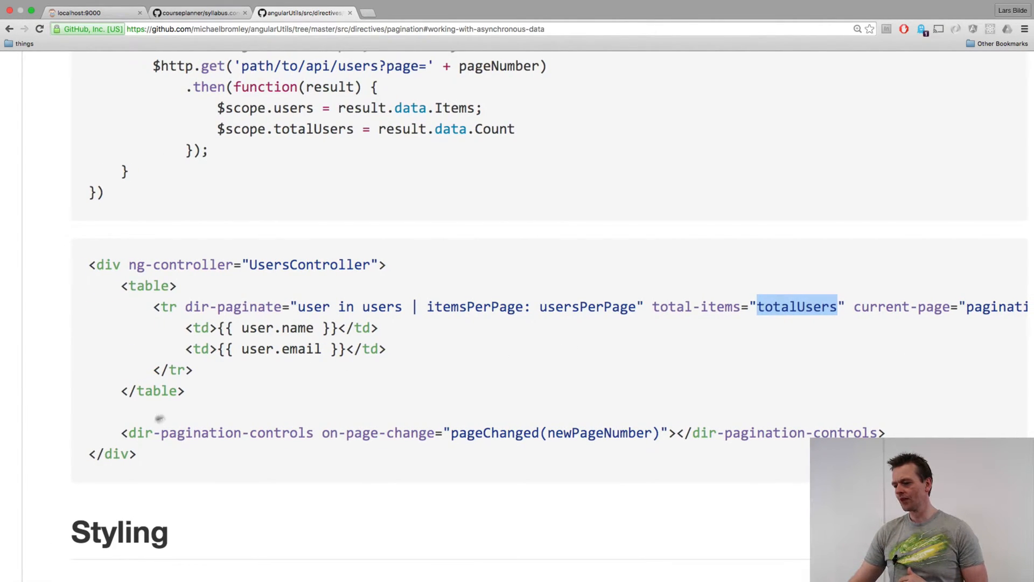
mouse_move(299, 438)
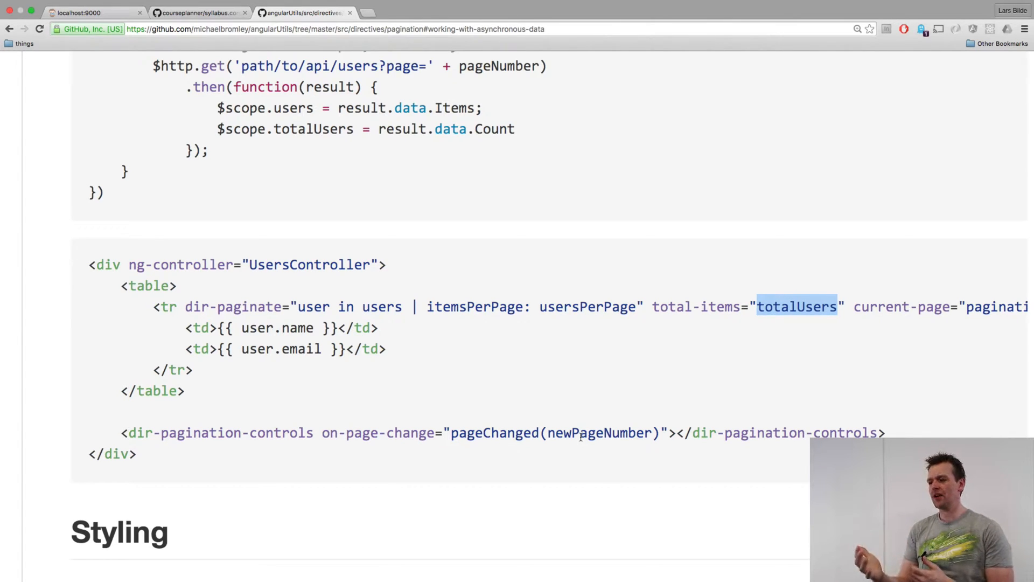
left_click(197, 13)
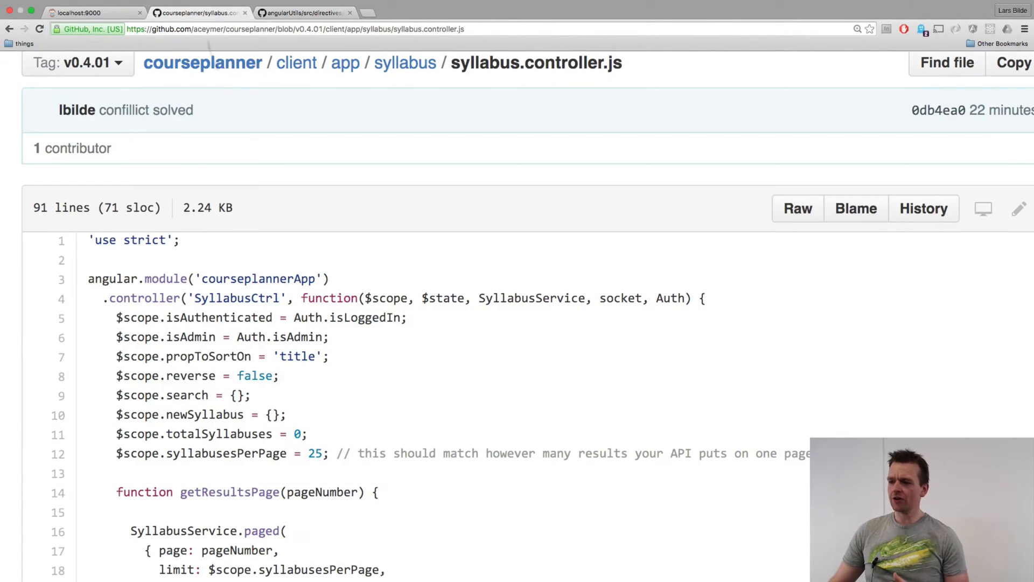
scroll("up", 3)
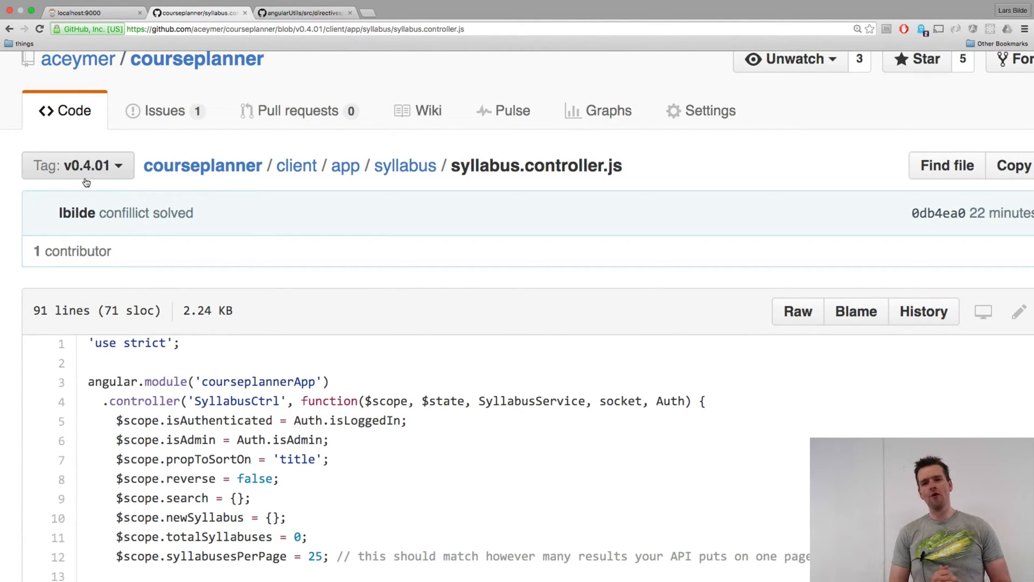
mouse_move(77, 166)
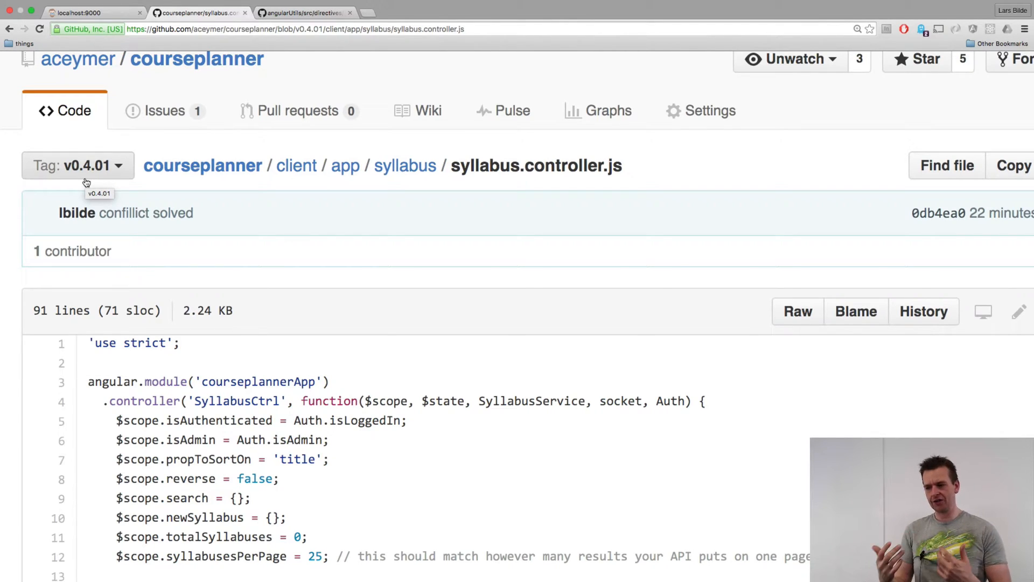
mouse_move(241, 201)
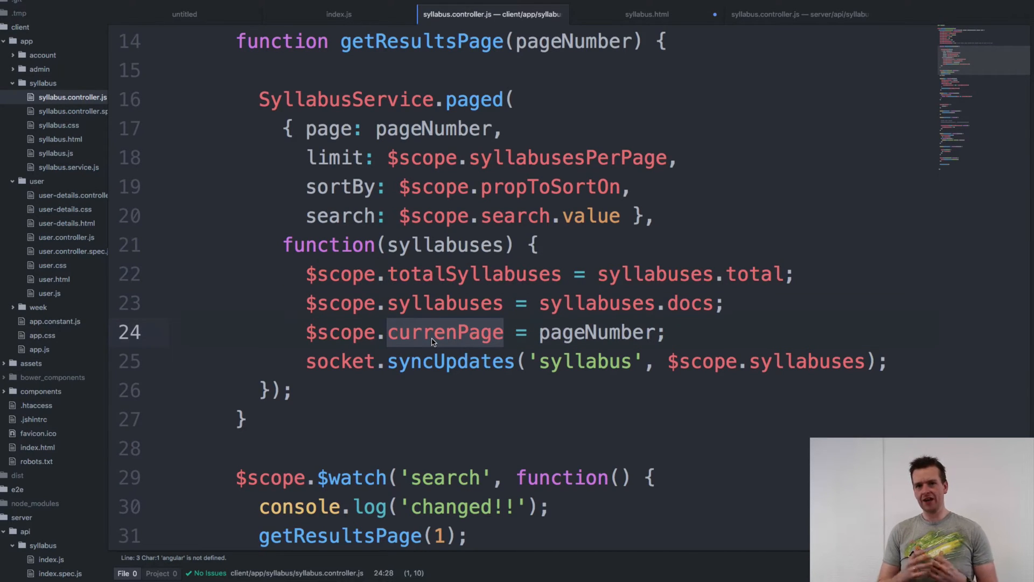
Return to Atom's syllabus controller, then bring up syllabus.html with its dir-paginate list.
scroll("up", 3)
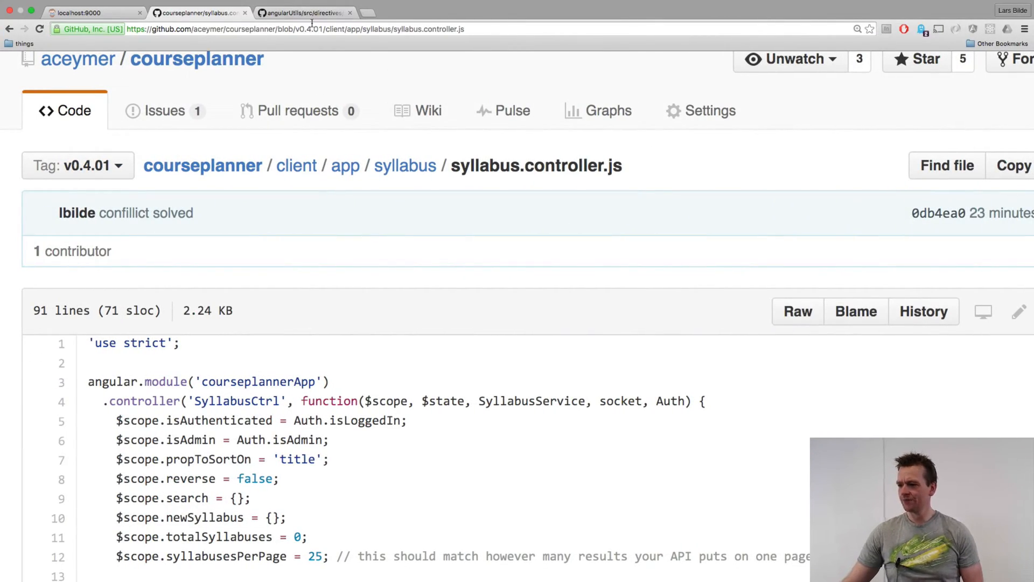
left_click(305, 12)
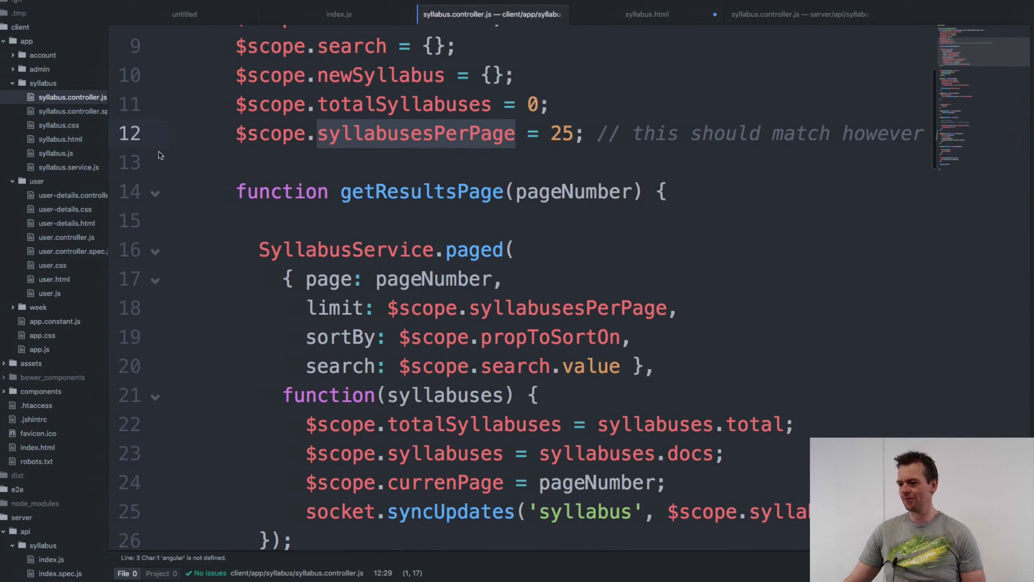
left_click(646, 14)
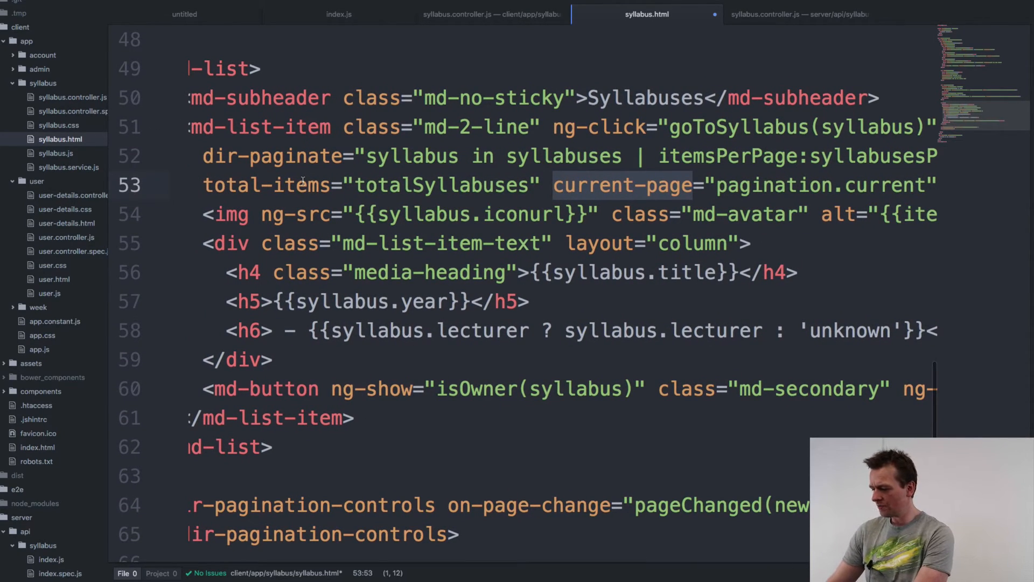
scroll("down", 3)
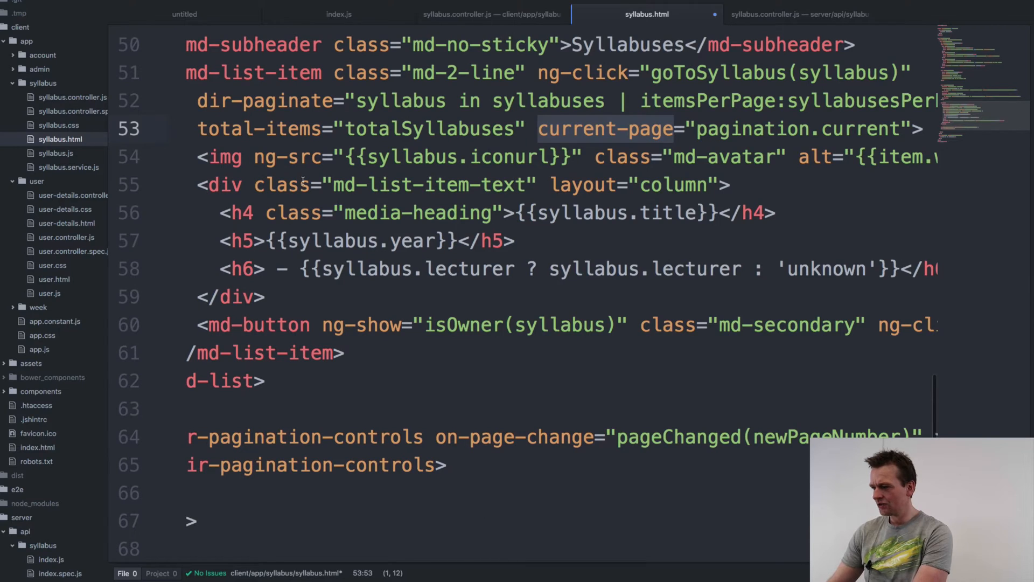
mouse_move(940, 224)
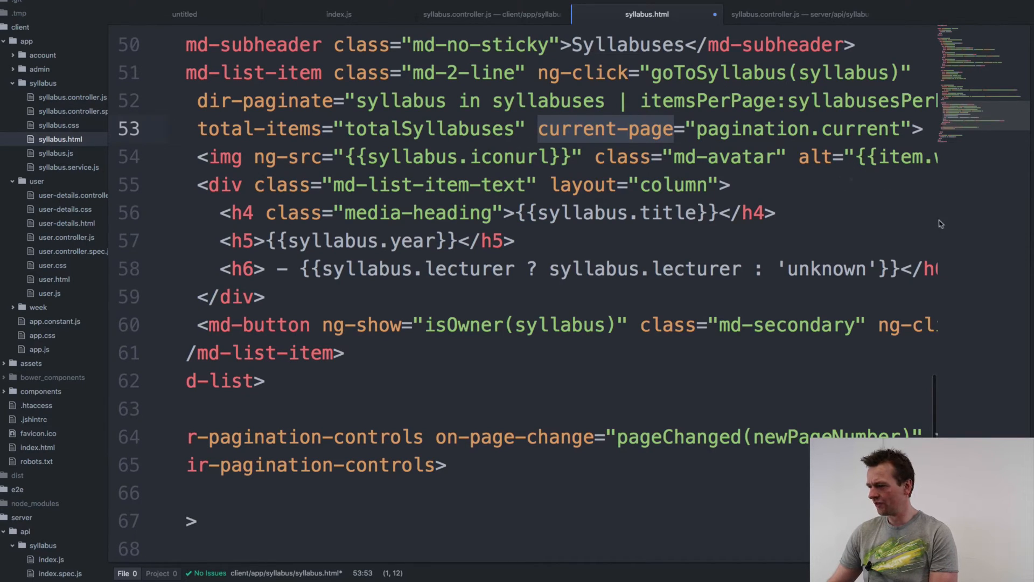
mouse_move(110, 260)
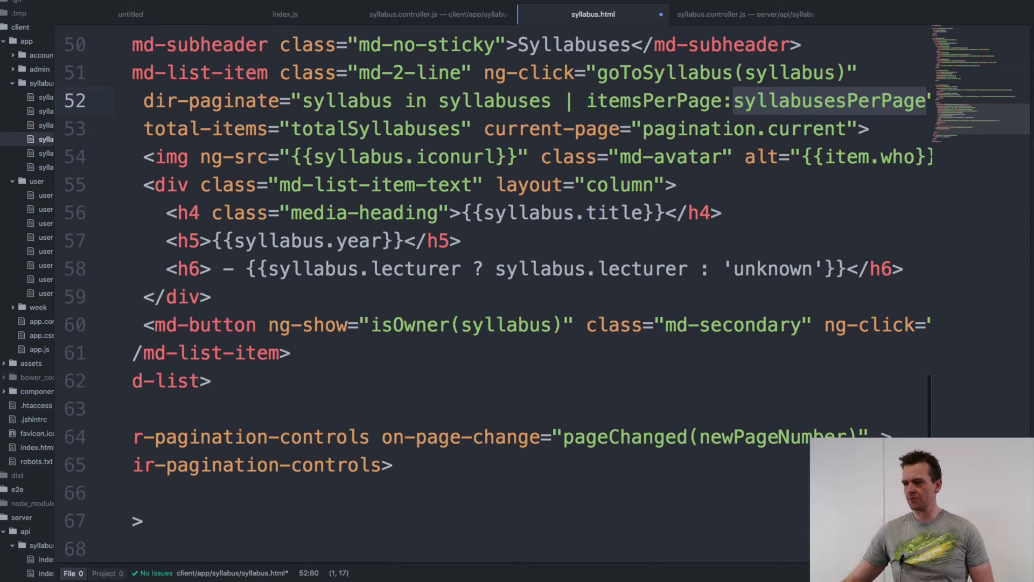
left_click(437, 14)
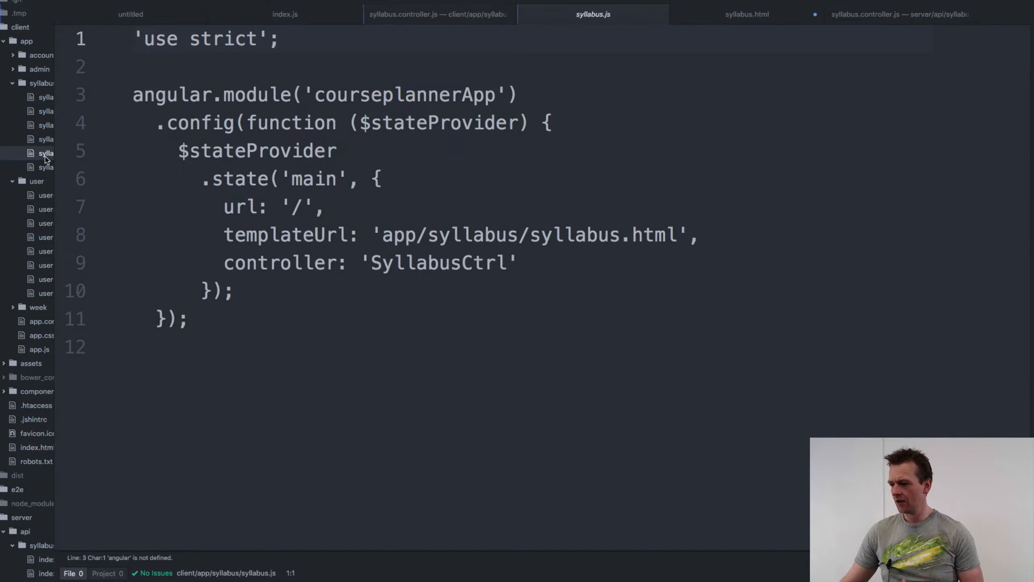
left_click(746, 14)
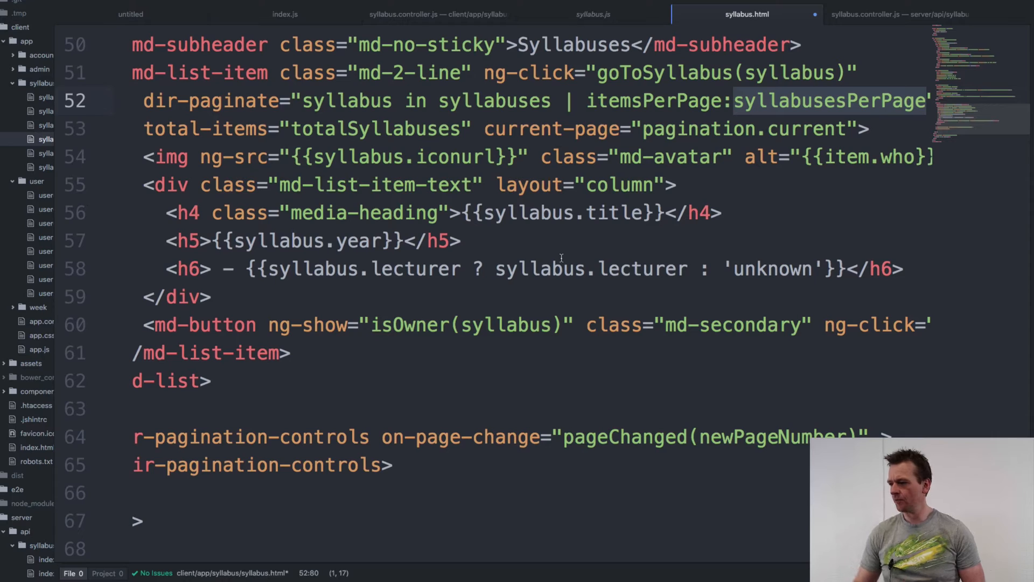
mouse_move(362, 212)
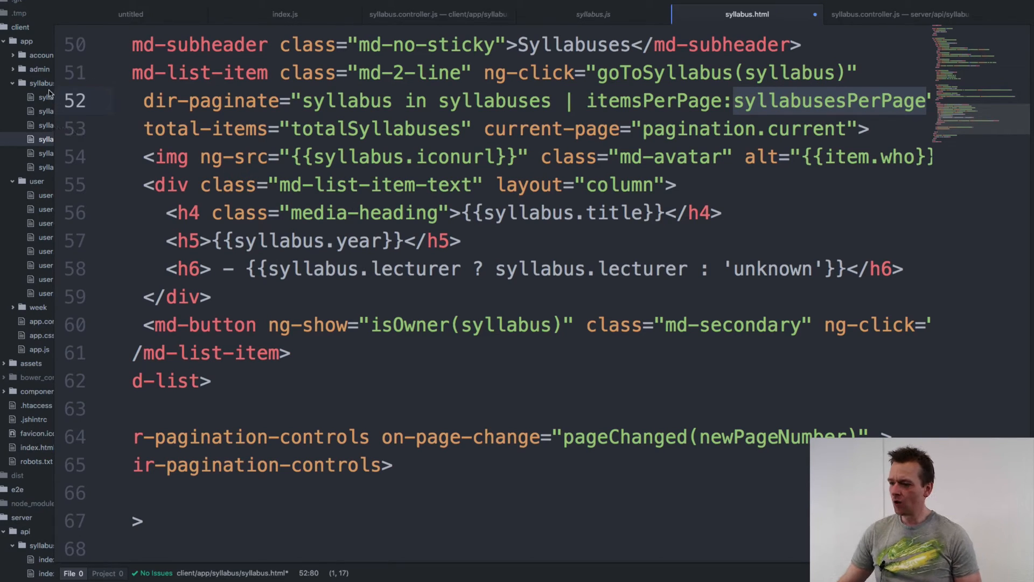
left_click(438, 14)
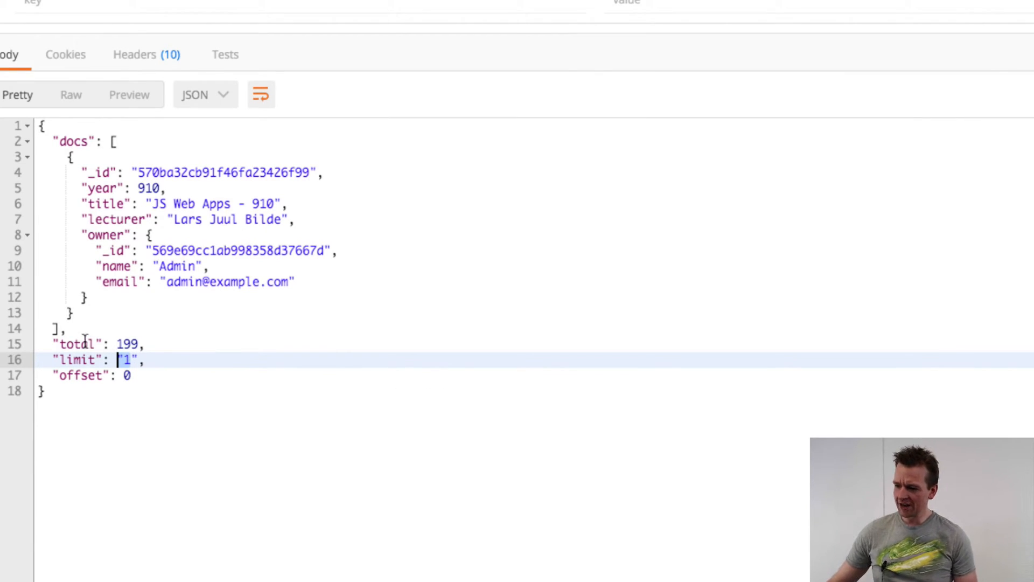
left_click(79, 344)
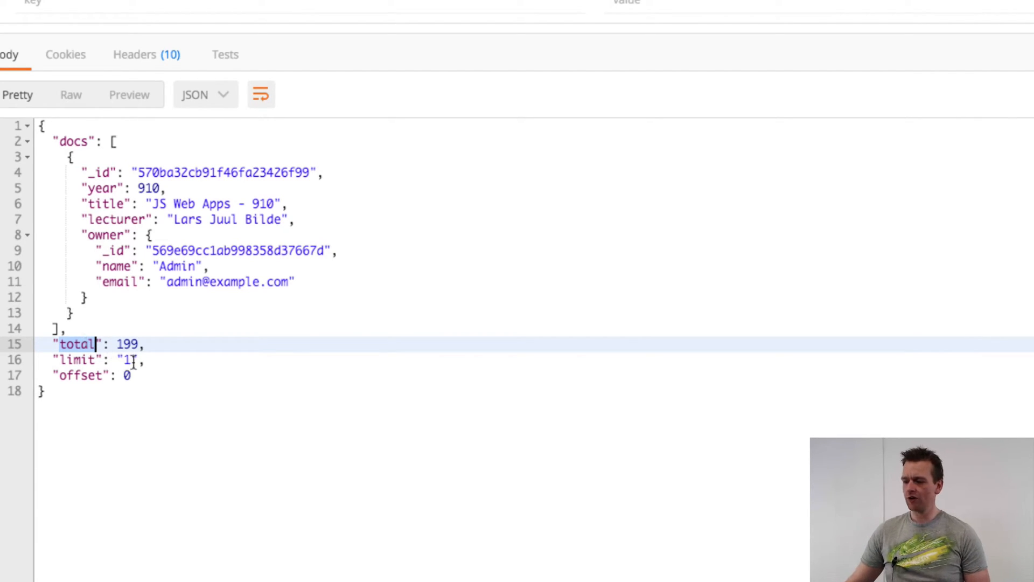
left_click(132, 360)
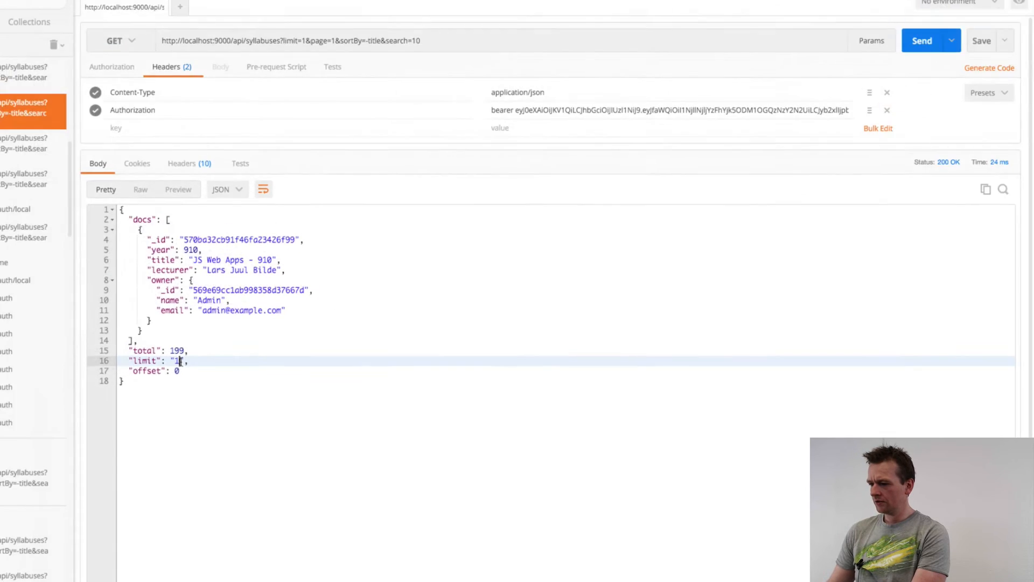
left_click(15, 13)
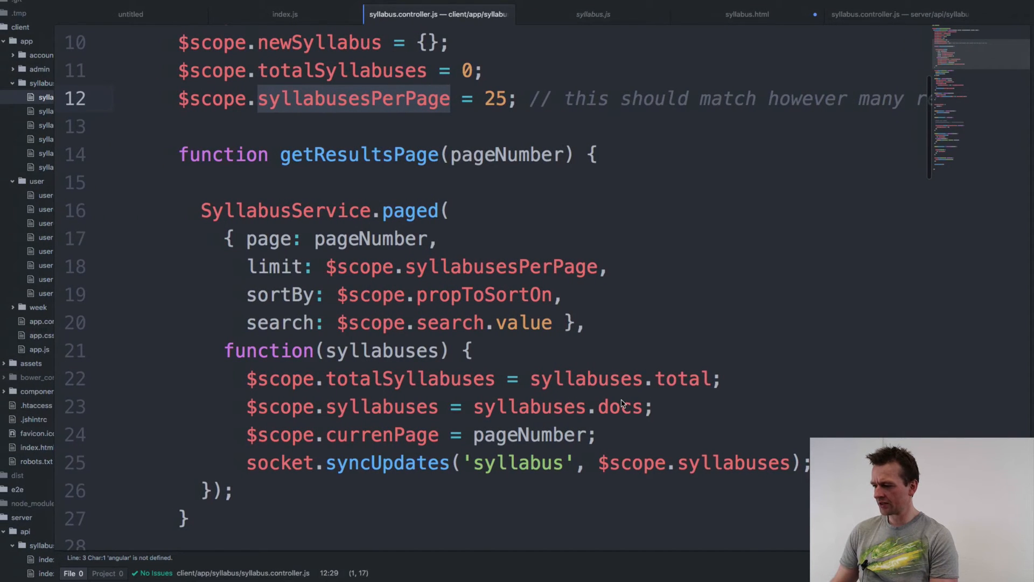
Review how getResultsPage assigns syllabuses.docs, then view the pagination controls calling pageChanged.
left_click(747, 14)
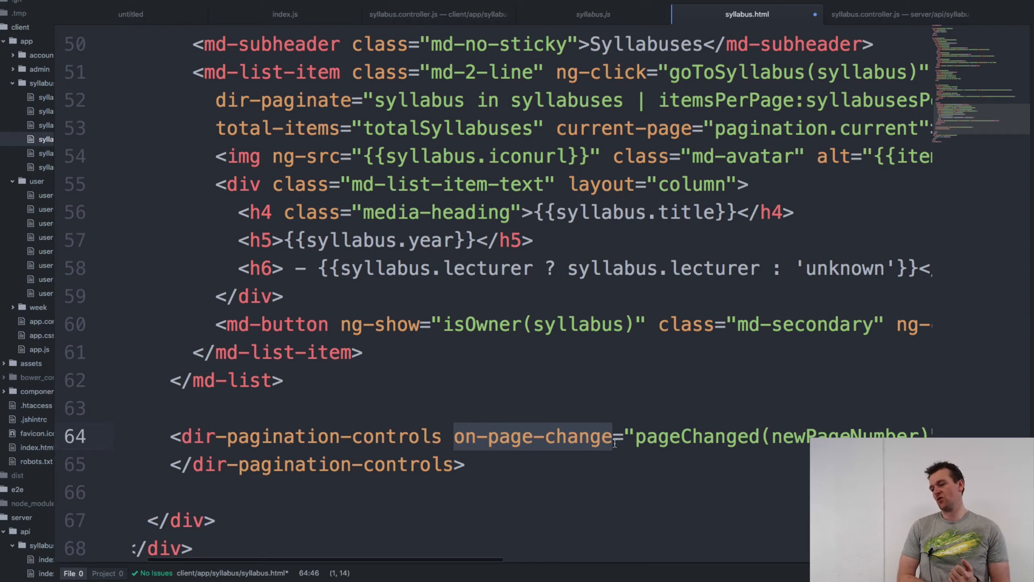
scroll("right", 3)
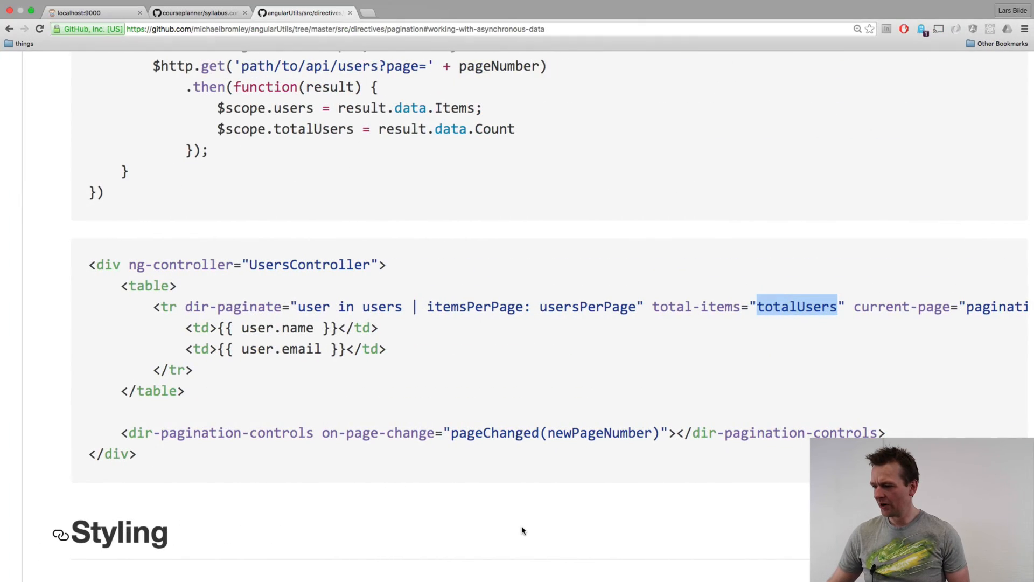
mouse_move(369, 340)
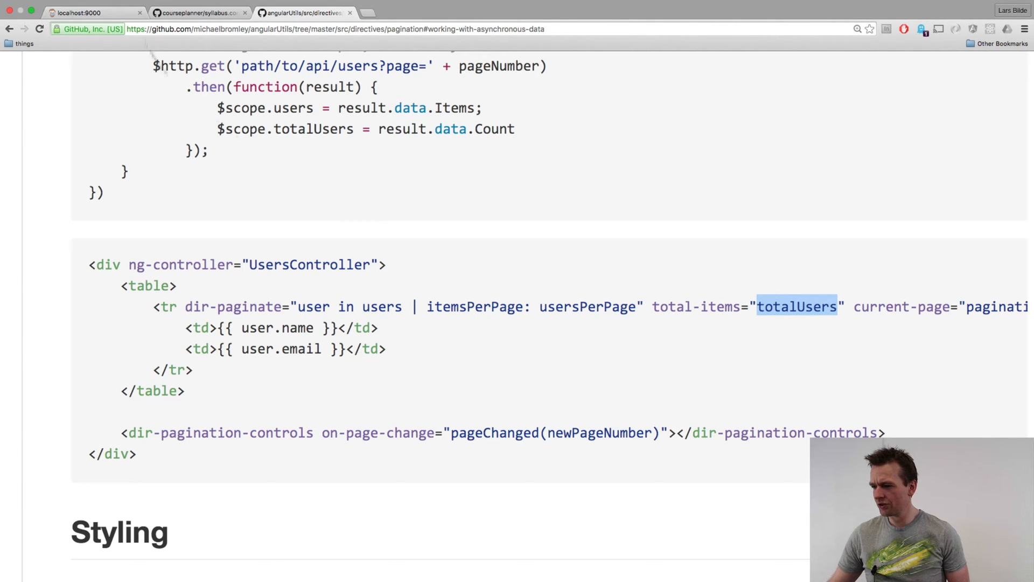
In the localhost:9000 syllabus app, go to page 6 of 201.
left_click(86, 12)
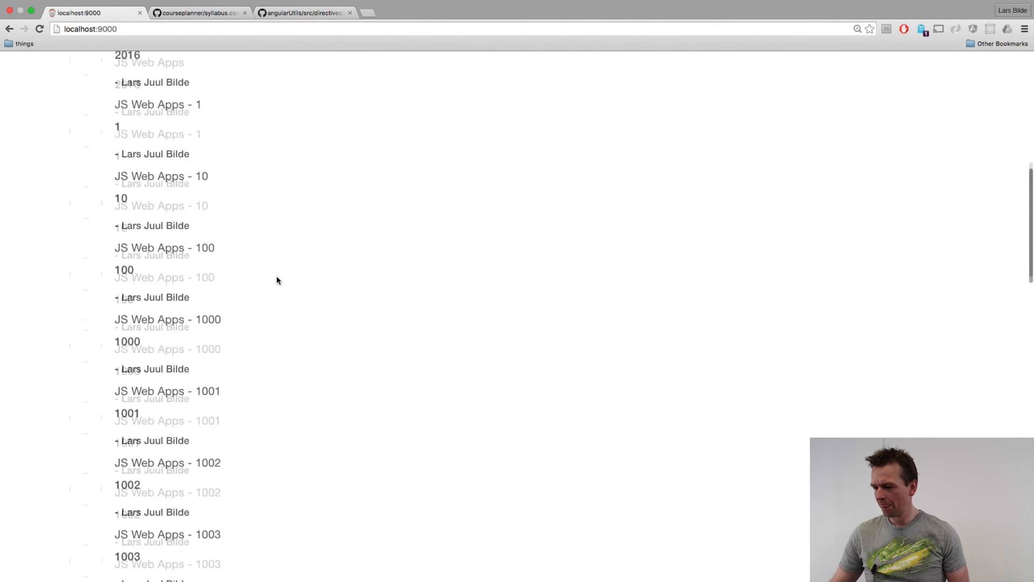
scroll("down", 3)
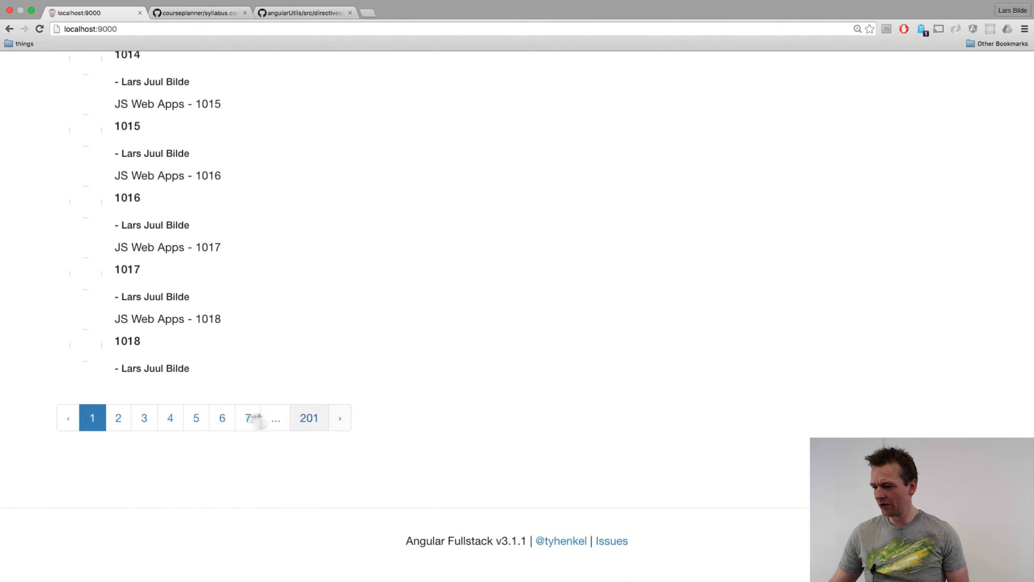
left_click(249, 418)
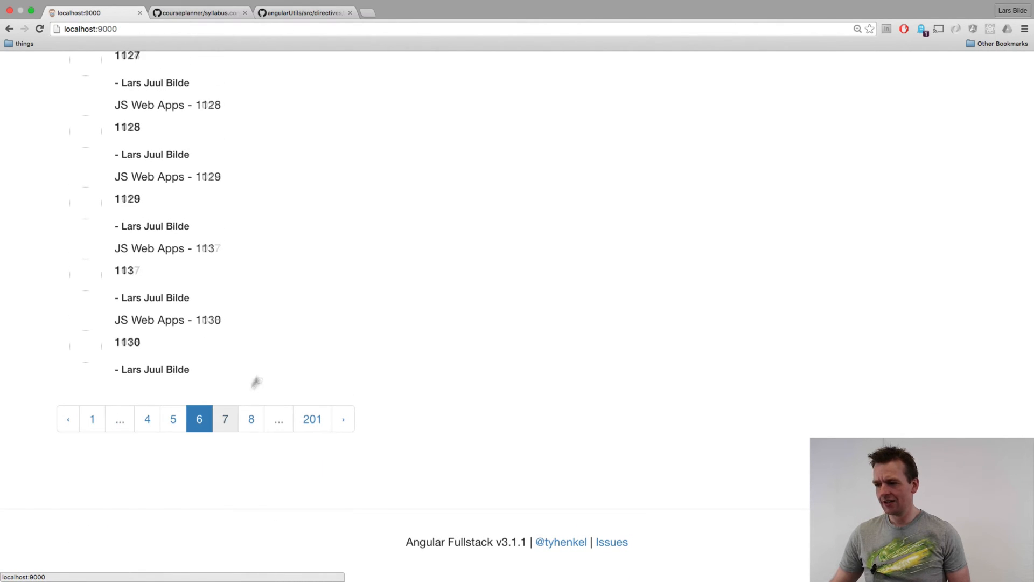
mouse_move(285, 347)
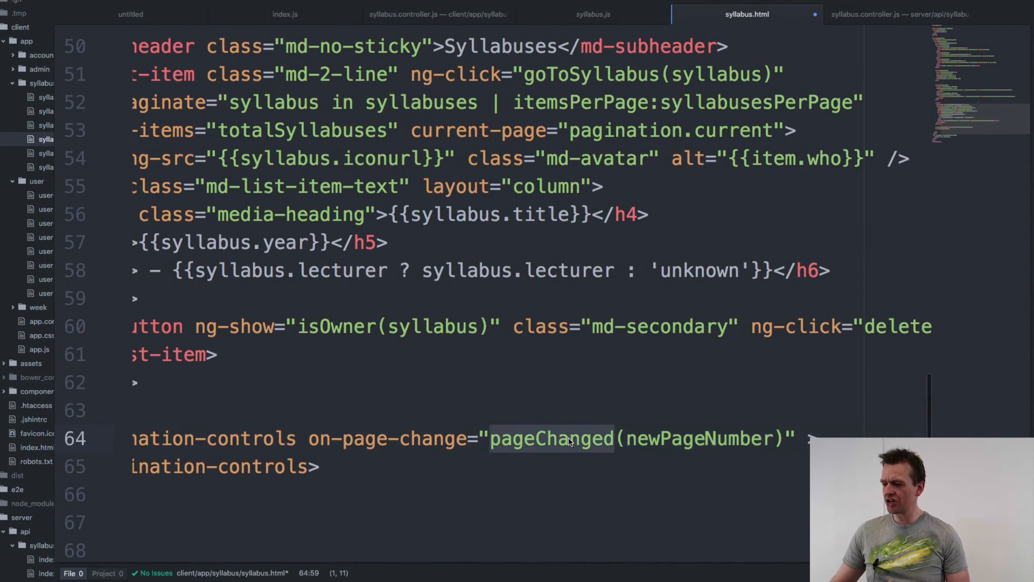
Highlight the getResultsPage call inside $scope.pageChanged in syllabus.controller.js.
left_click(438, 14)
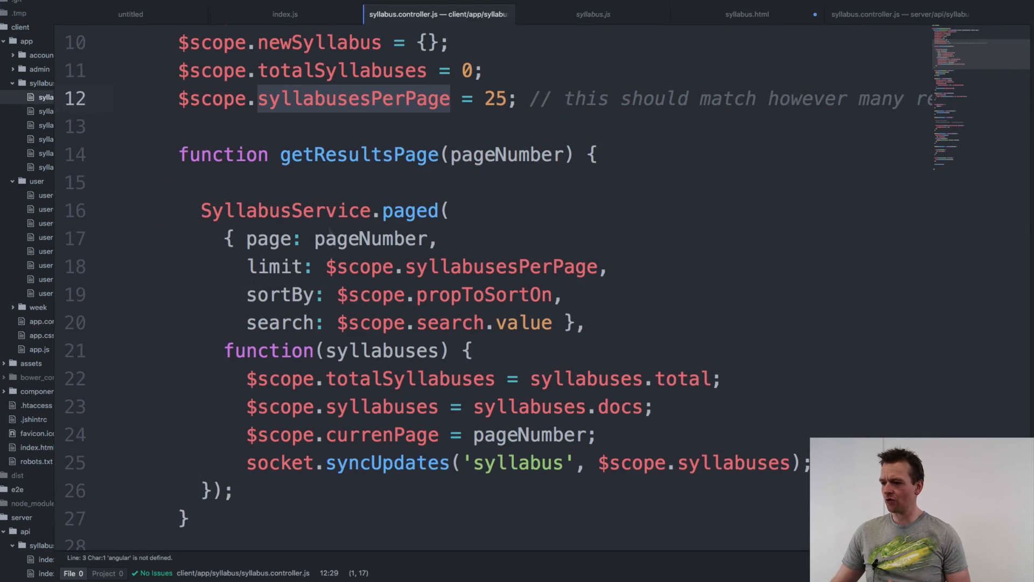
scroll("down", 3)
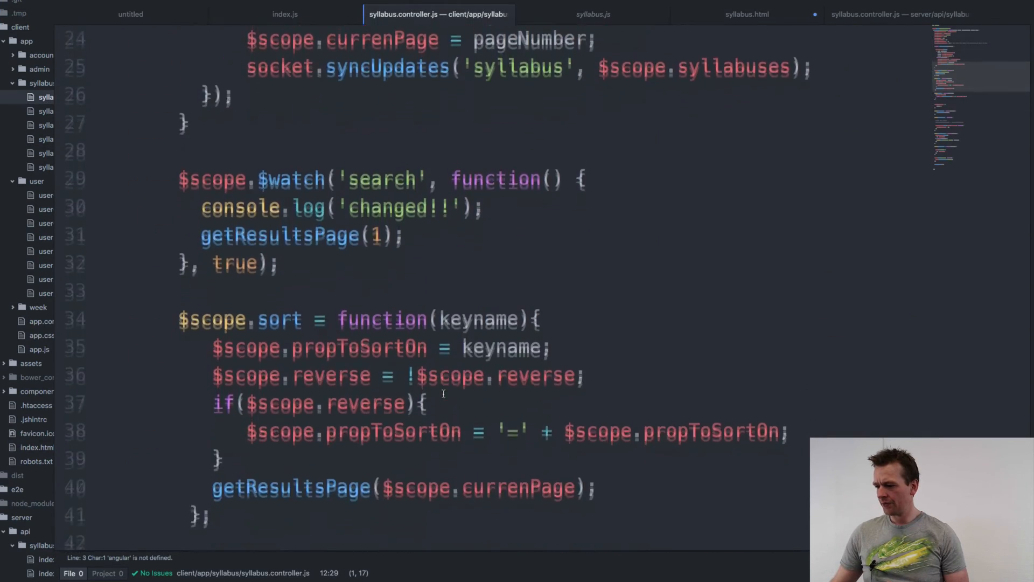
scroll("down", 3)
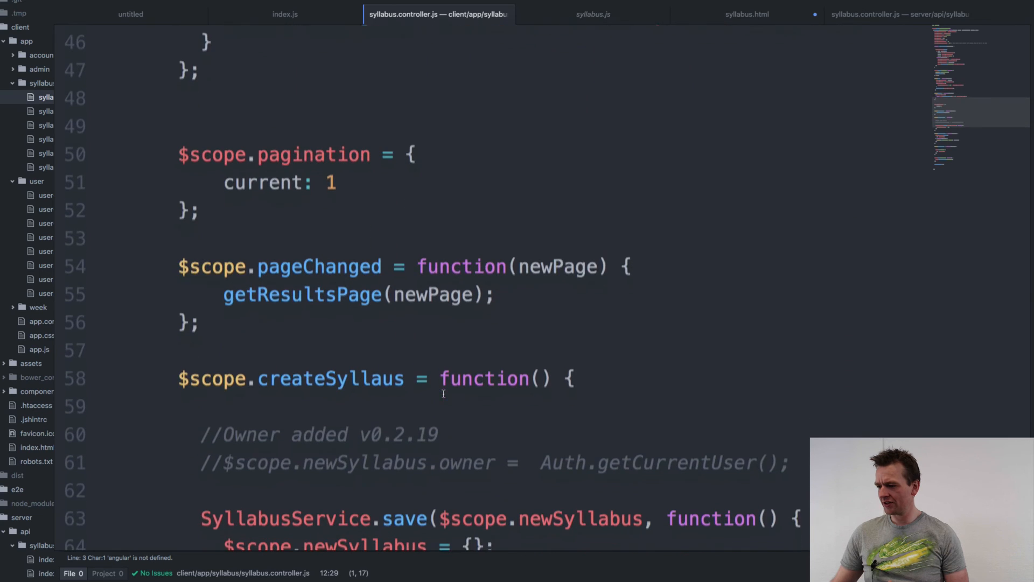
double_click(319, 265)
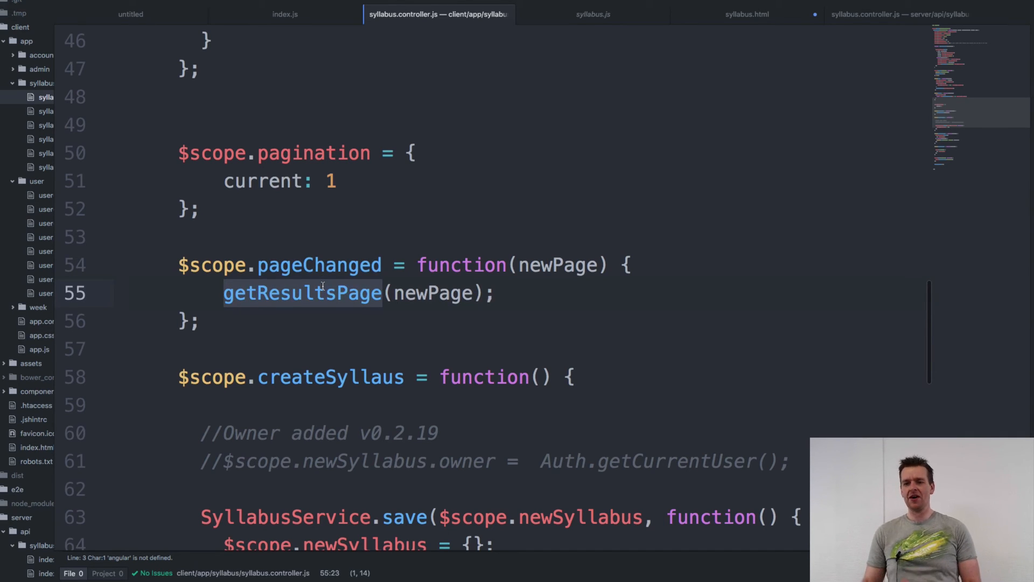
scroll("up", 3)
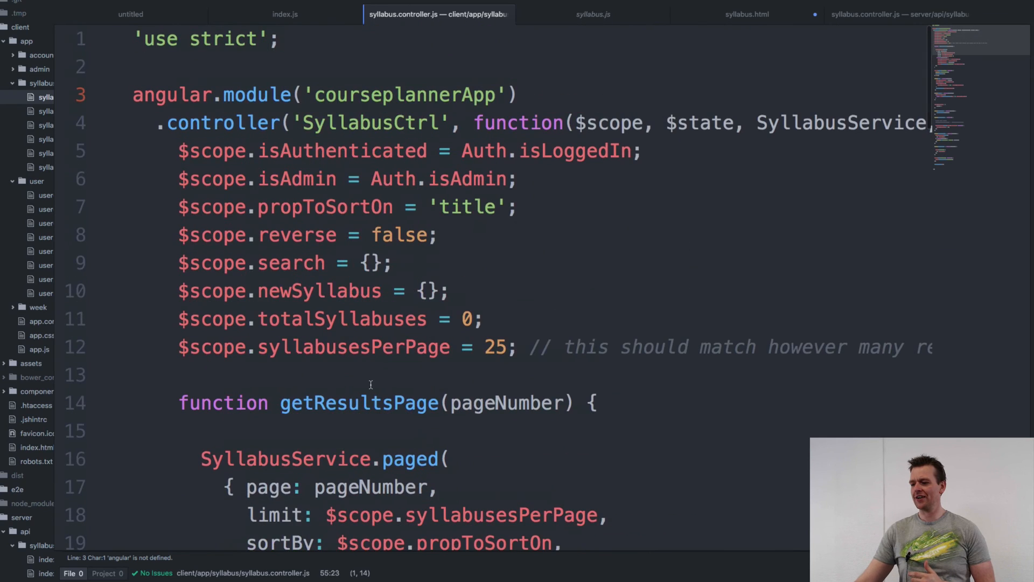
scroll("down", 3)
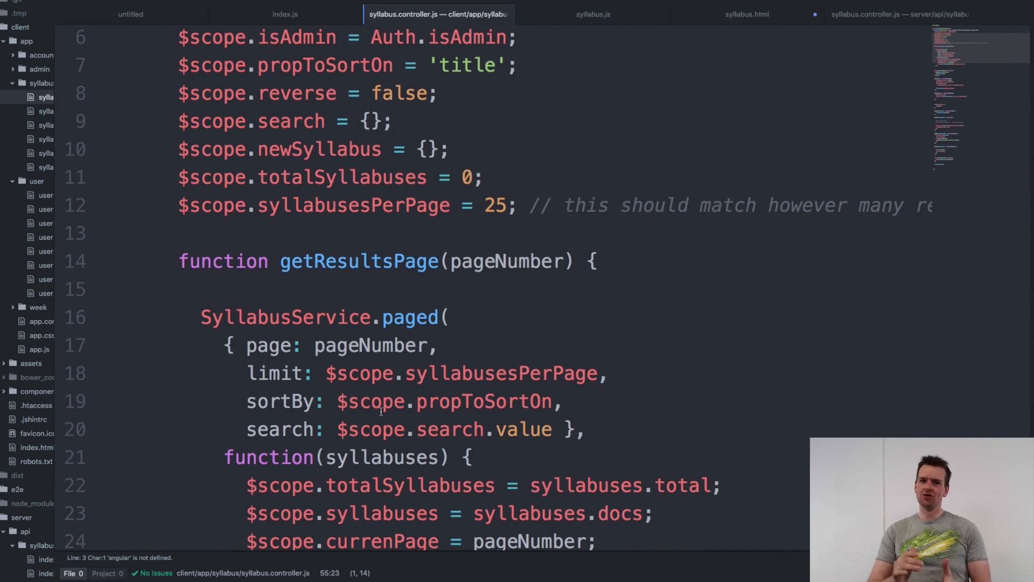